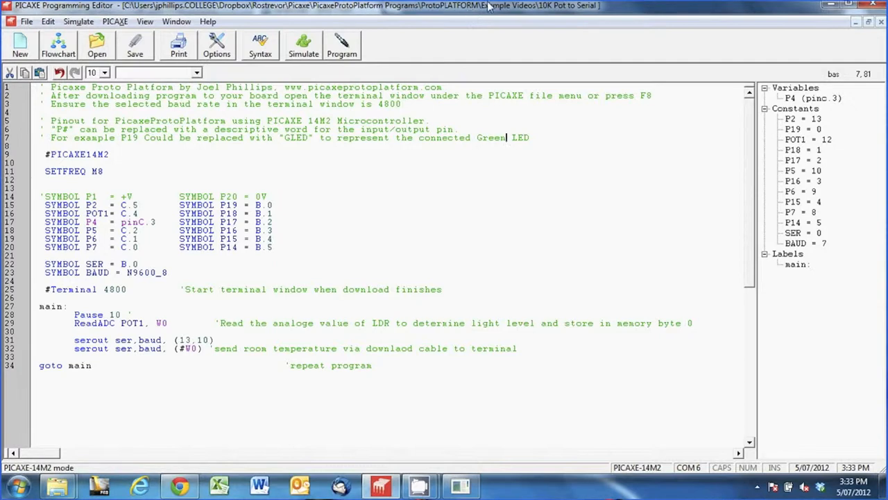
mouse_move(459, 52)
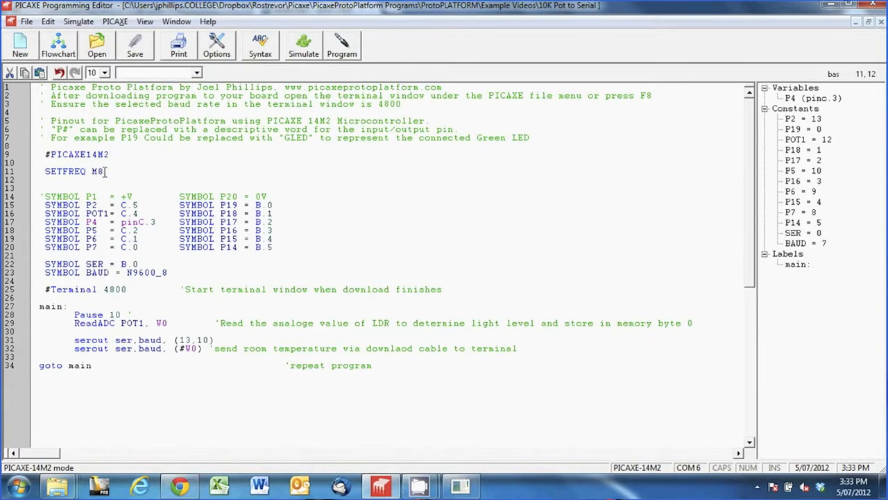
Highlight the SETFREQ M8 line, then bring up SerialChart's PicaxeDefault window (COM4, 9600 baud).
triple_click(74, 171)
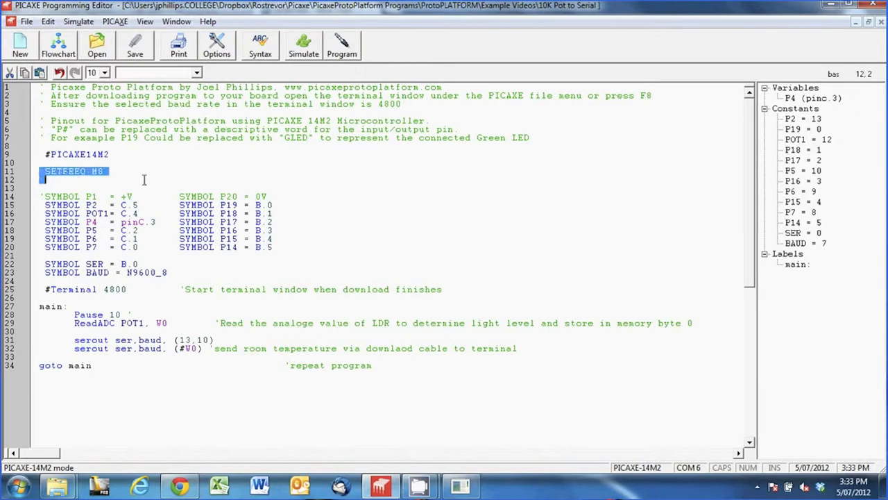
click(104, 170)
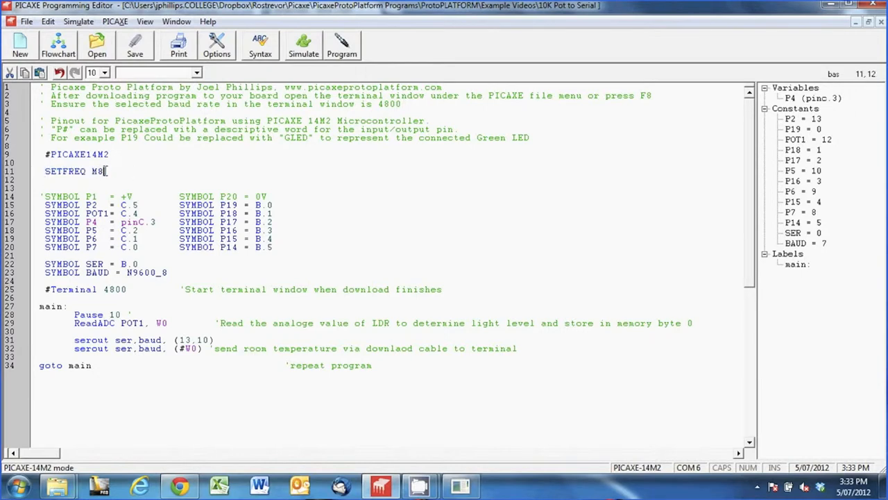
triple_click(73, 171)
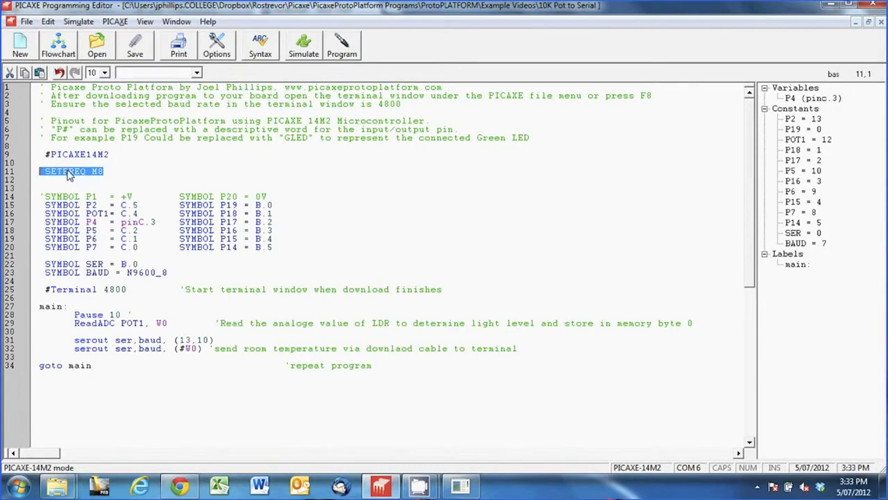
mouse_move(95, 175)
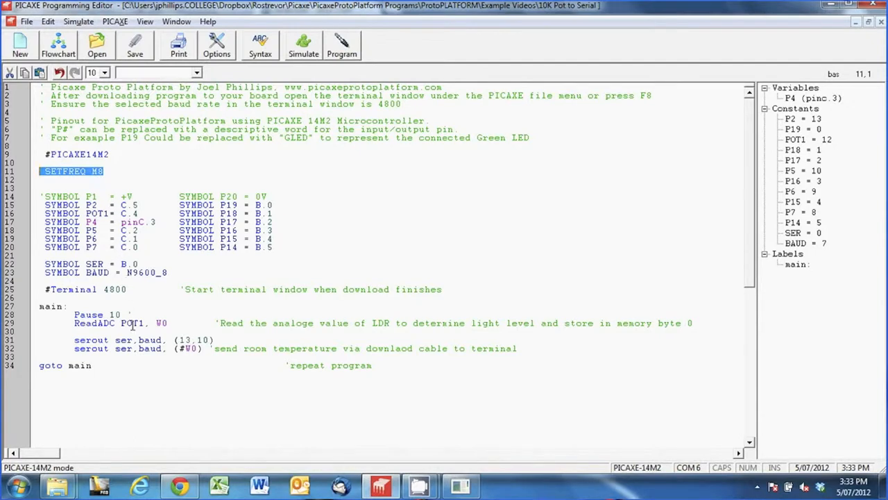
mouse_move(133, 326)
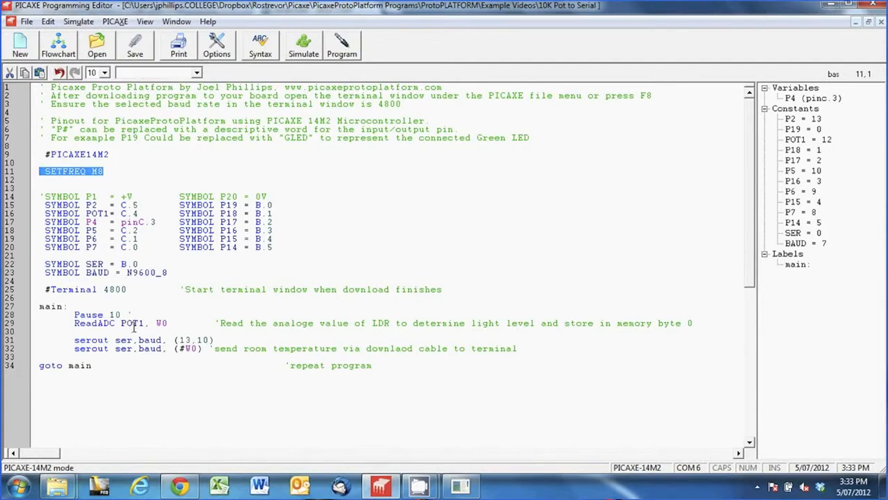
mouse_move(102, 348)
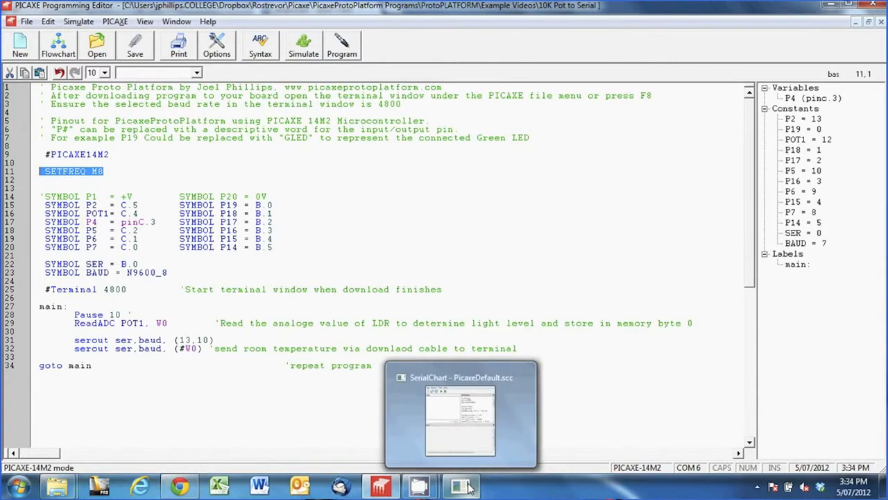
click(461, 413)
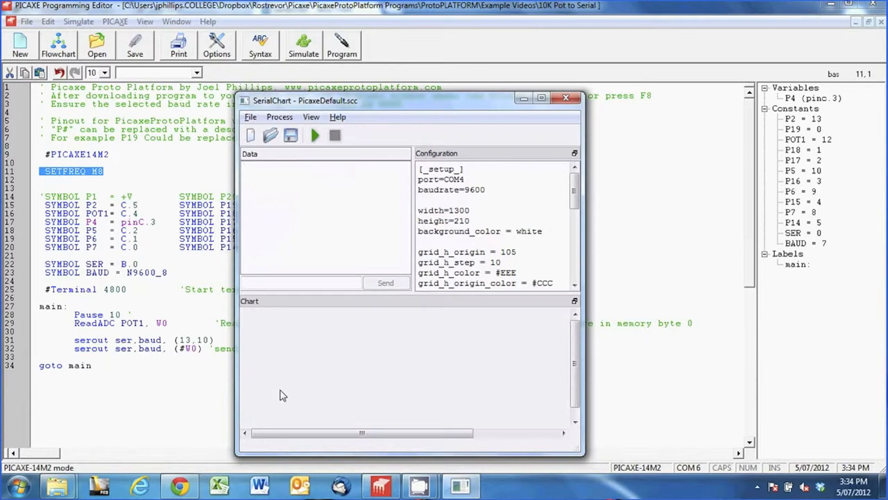
mouse_move(369, 345)
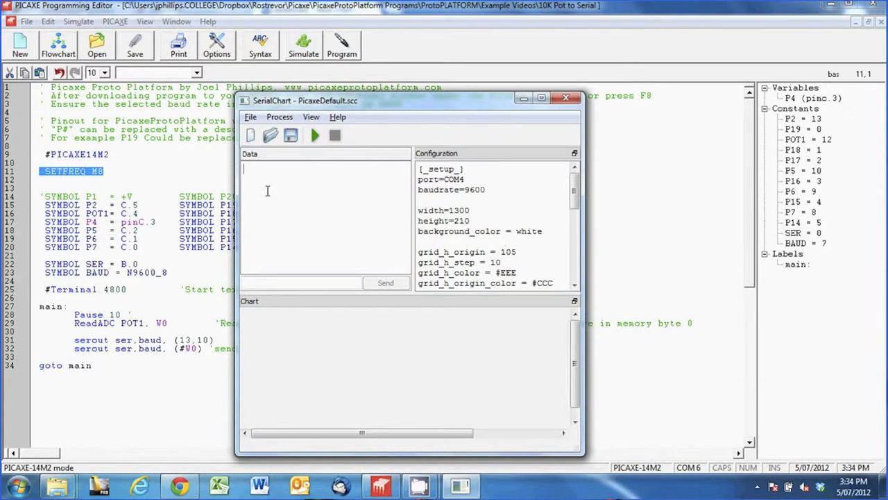
mouse_move(276, 388)
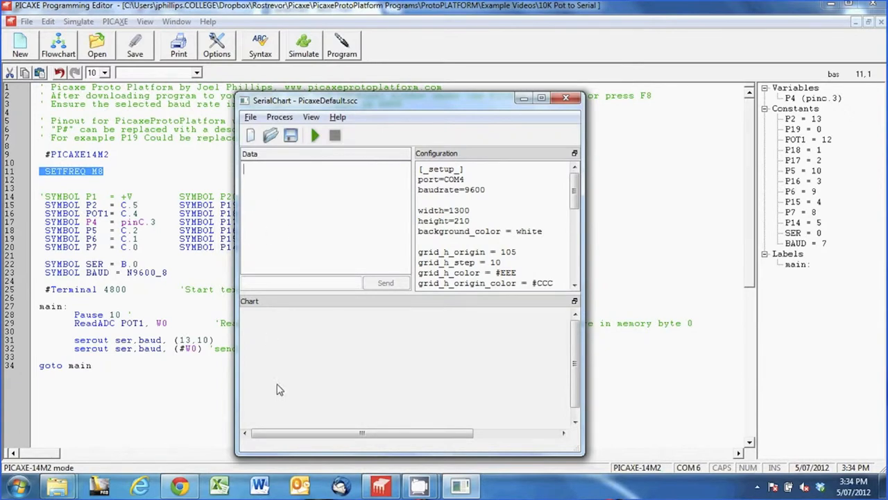
mouse_move(282, 389)
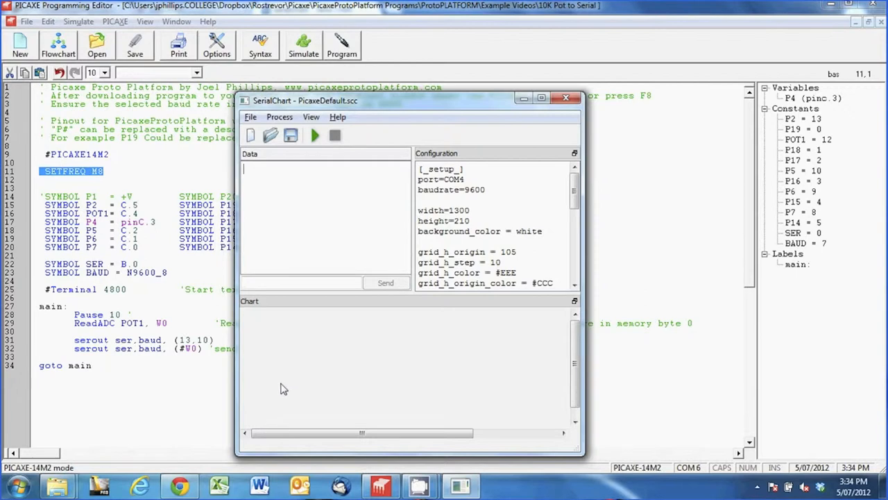
mouse_move(391, 343)
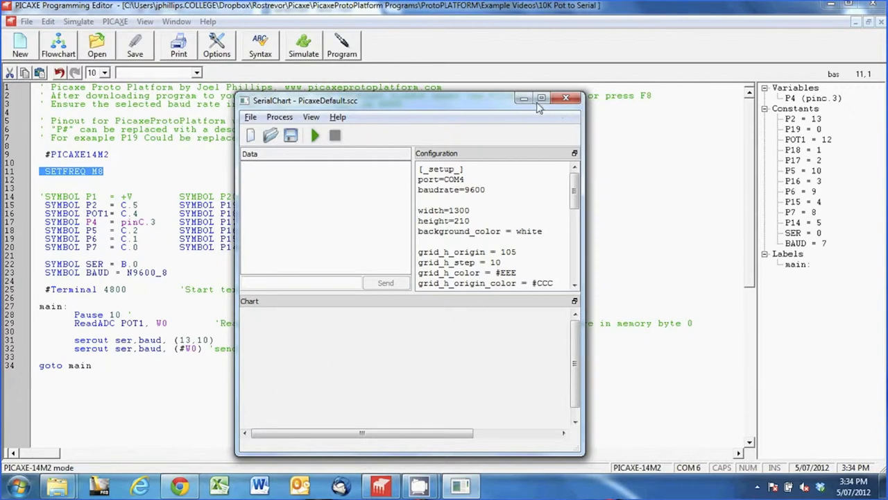
View the serialchart Google Code project page and select its web address.
click(565, 98)
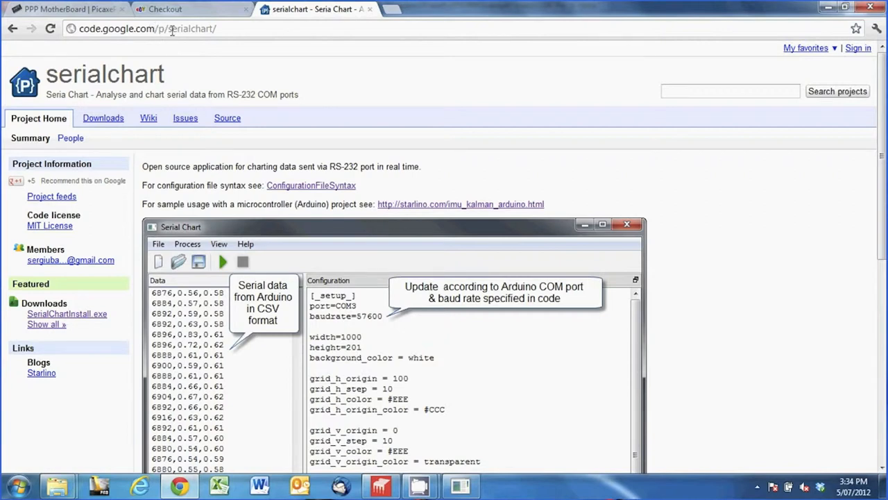
click(167, 28)
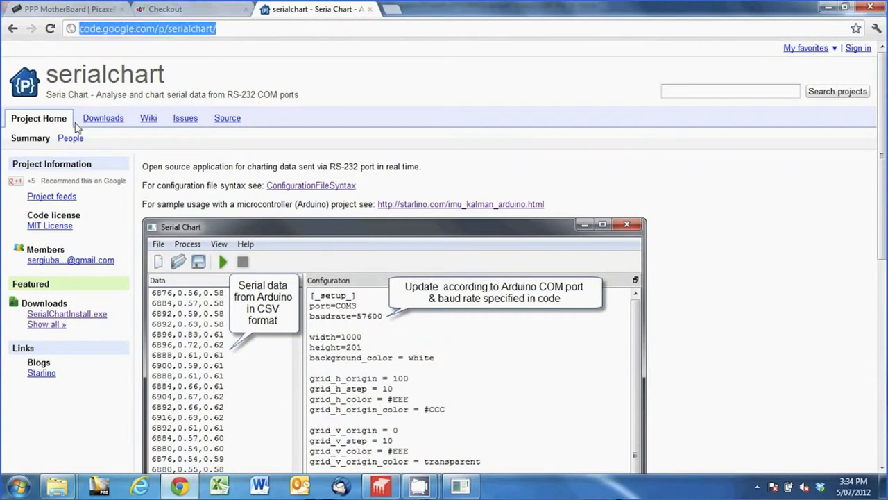
scroll(down, 3)
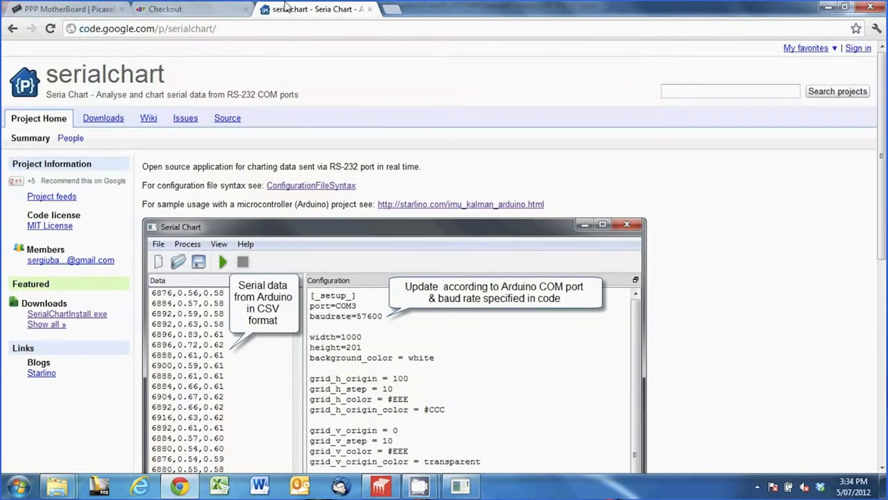
mouse_move(662, 10)
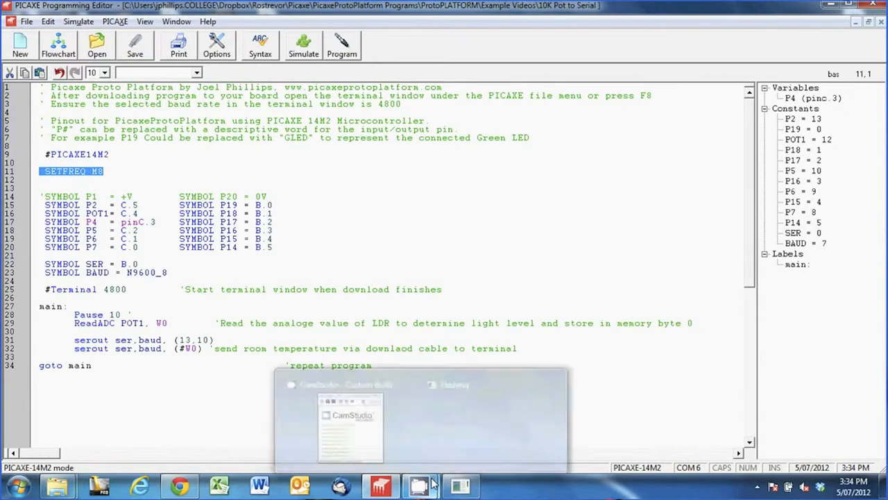
click(460, 484)
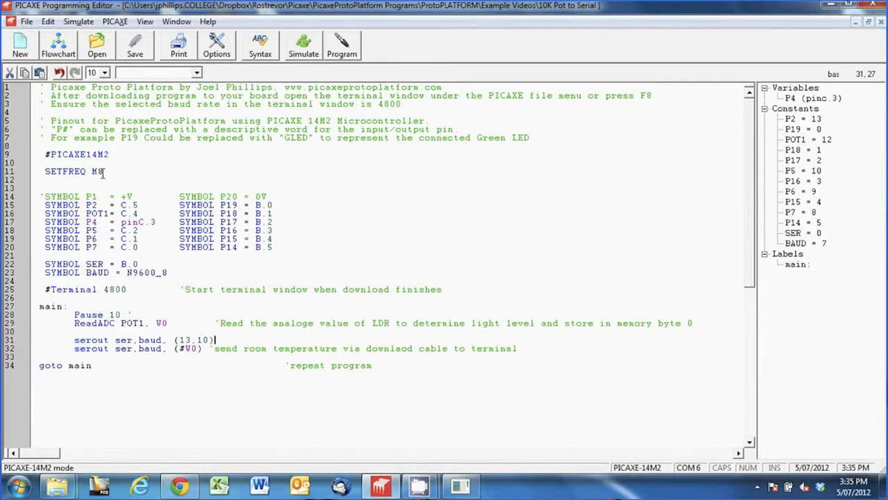
Review the serial port, mode, language, editor and explorer options, then close without changes.
click(216, 44)
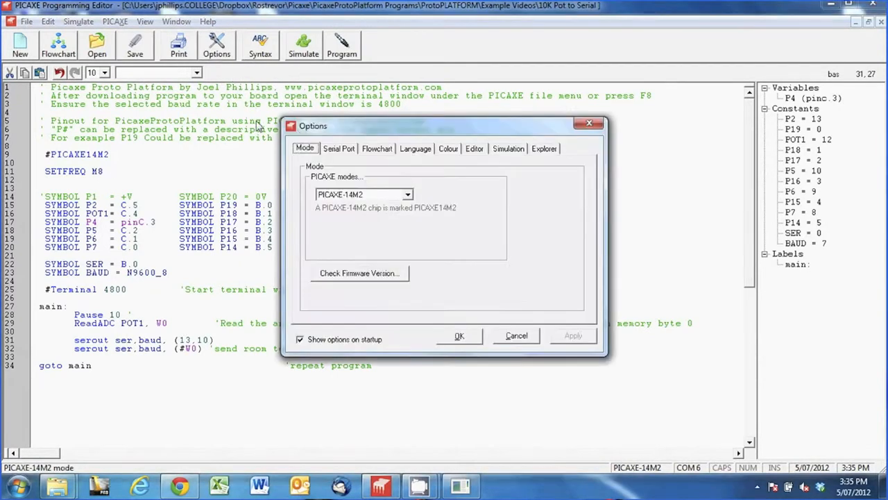
mouse_move(360, 156)
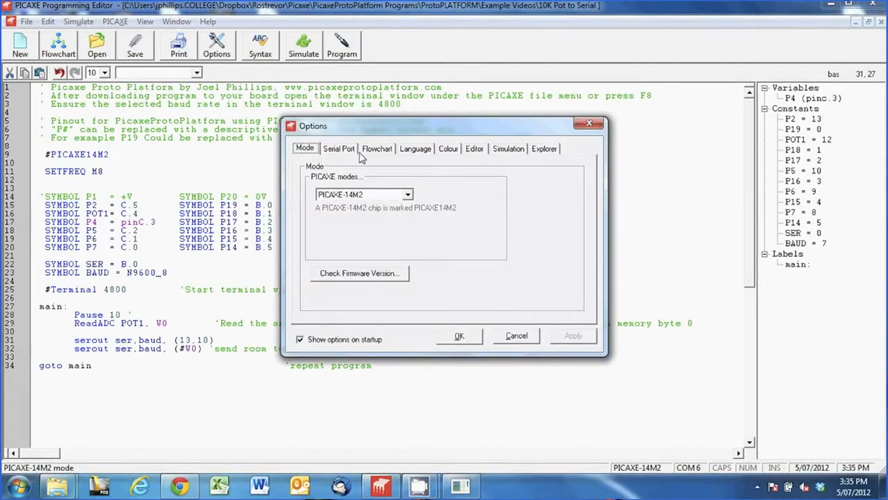
click(339, 147)
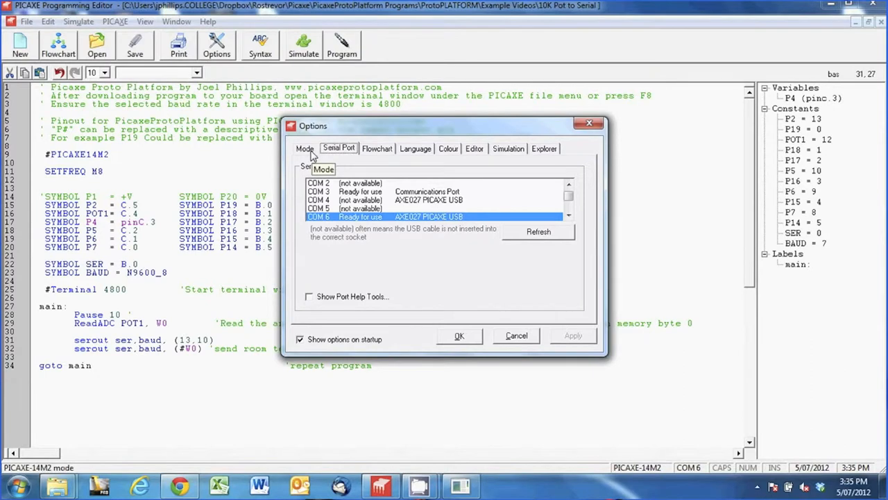
click(305, 148)
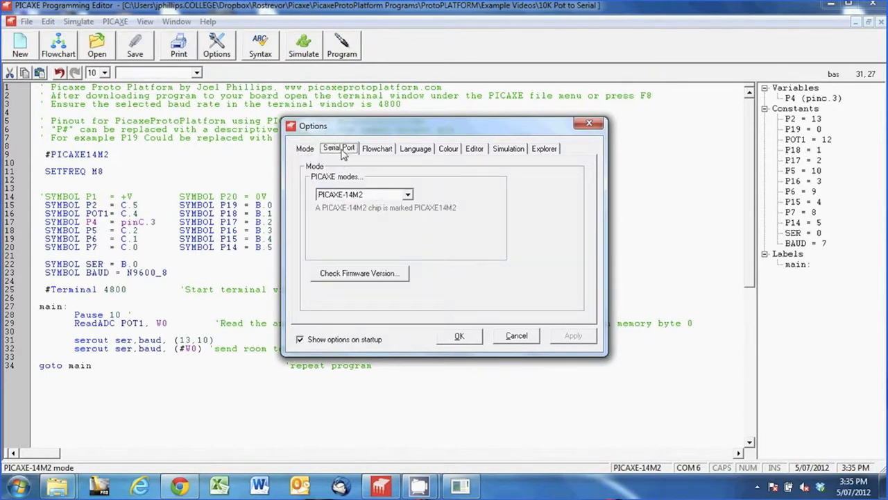
click(415, 147)
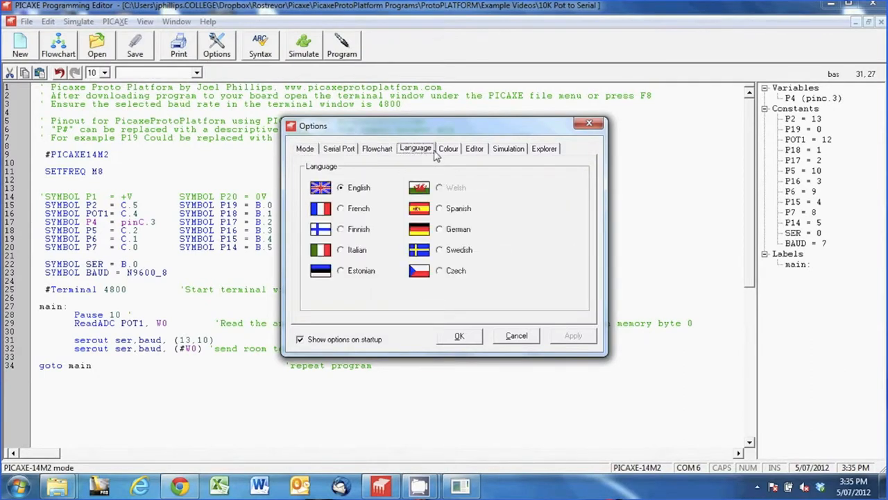
click(475, 148)
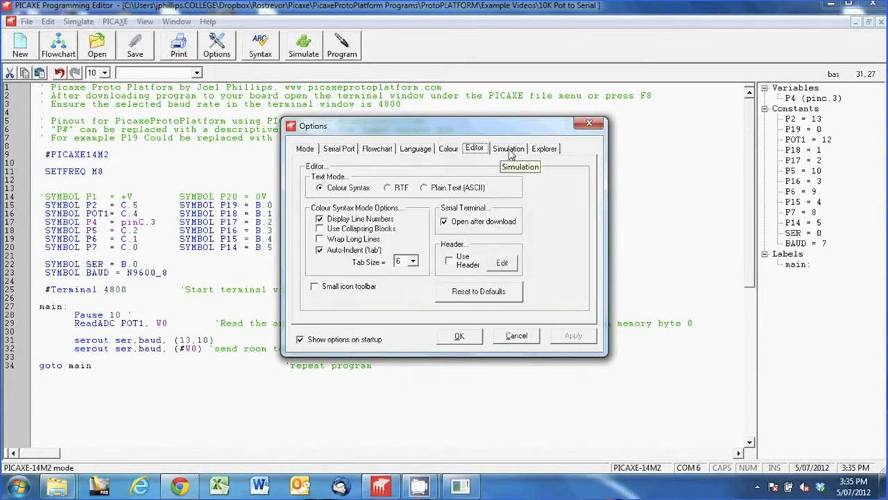
click(544, 148)
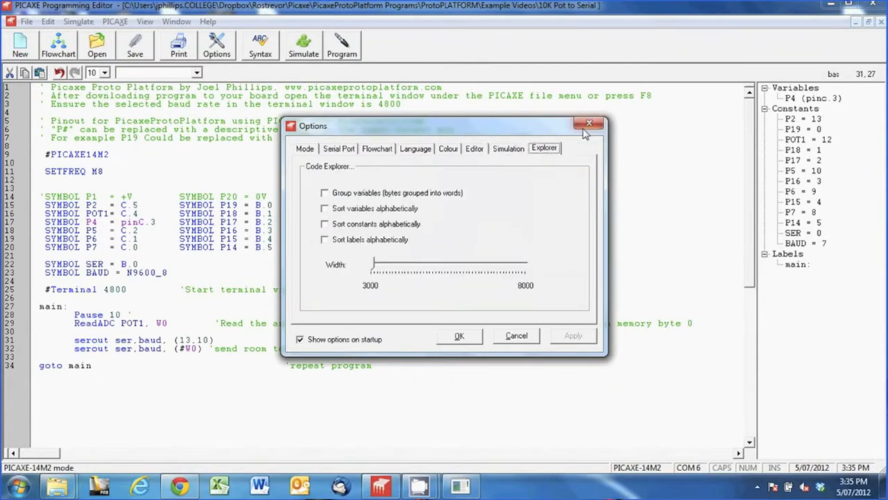
click(589, 123)
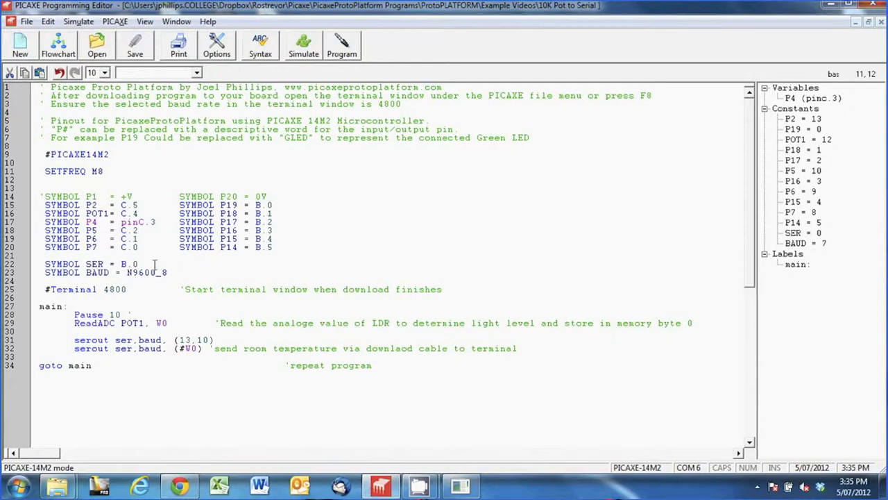
Delete the standalone SYMBOL SER declaration line.
triple_click(90, 263)
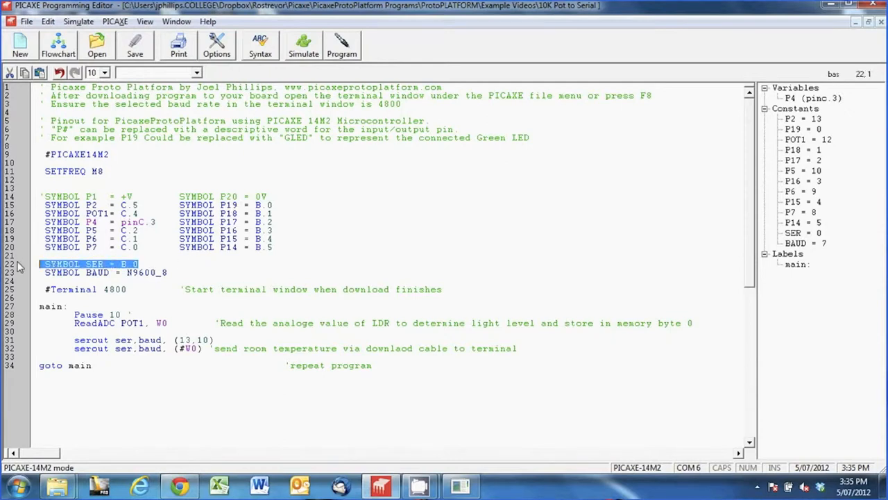
key(Delete)
text(Ser)
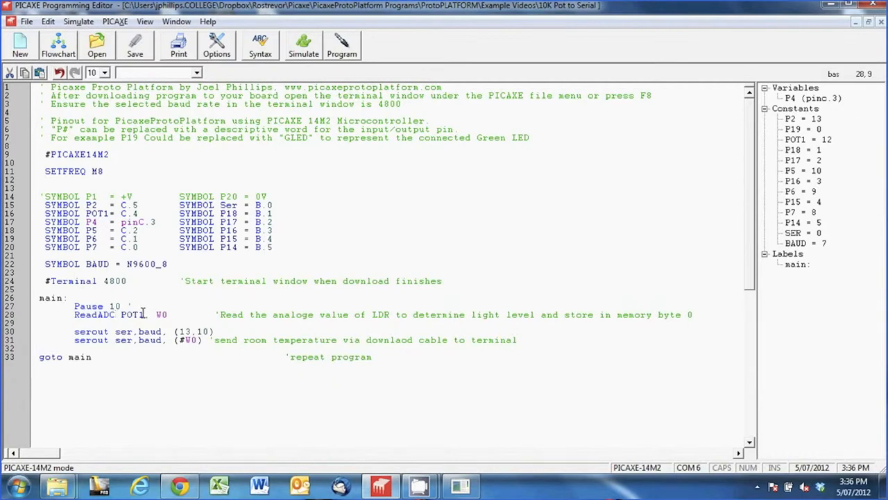
mouse_move(131, 352)
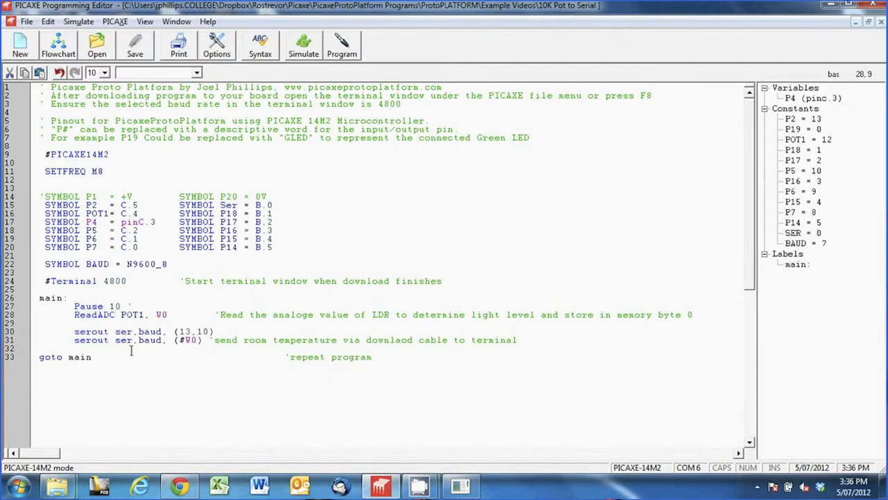
mouse_move(102, 315)
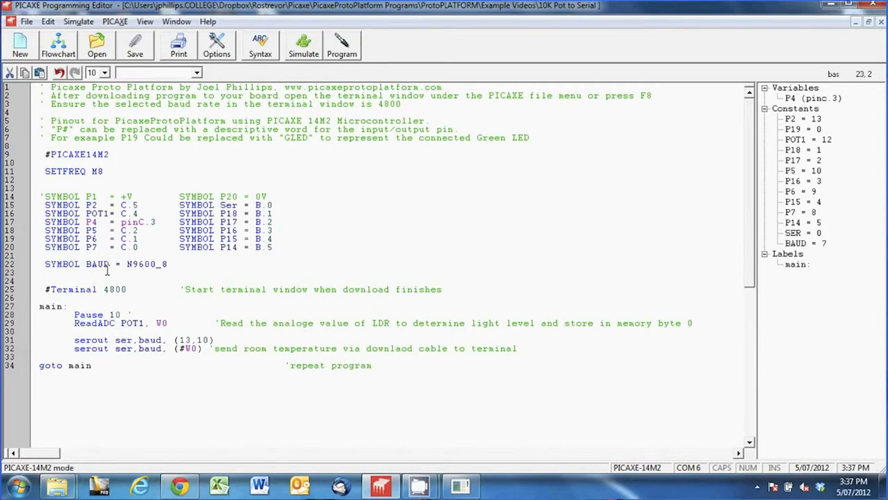
Add 'SYMBOL Mem1 = W0' and replace W0 with Mem1 in the ReadADC and serout lines.
text(SYMBOL Mem1 =)
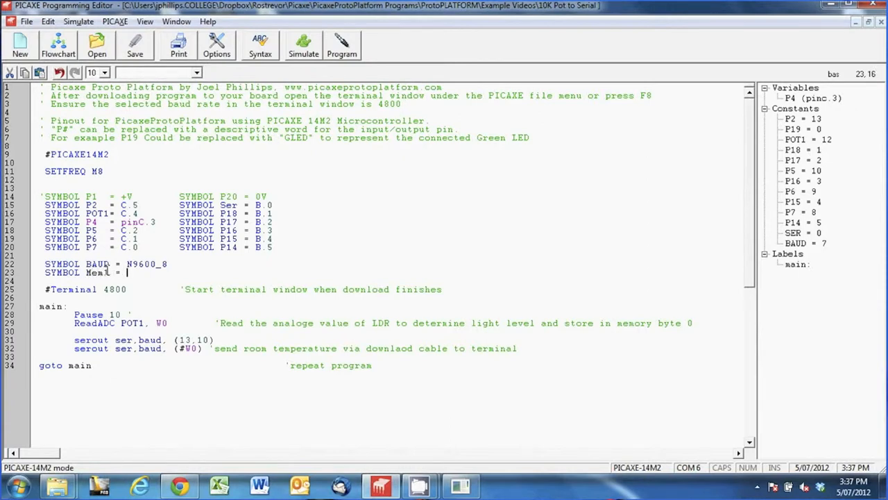
text(W0)
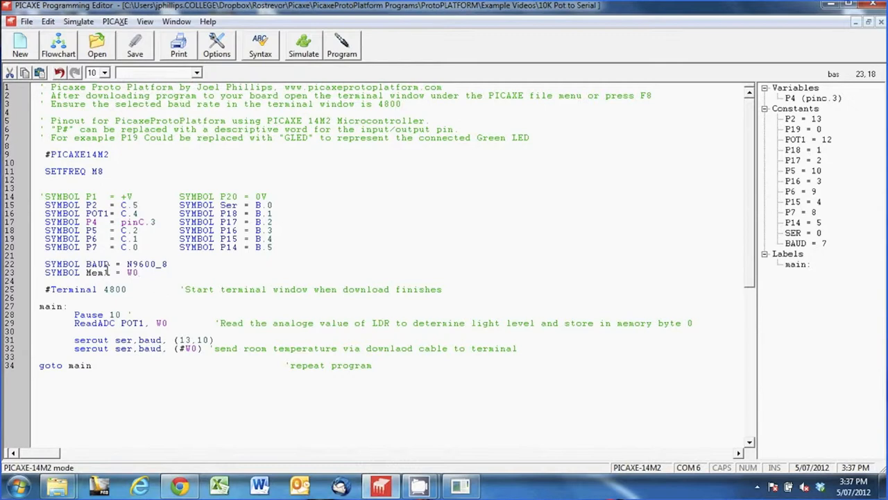
mouse_move(164, 311)
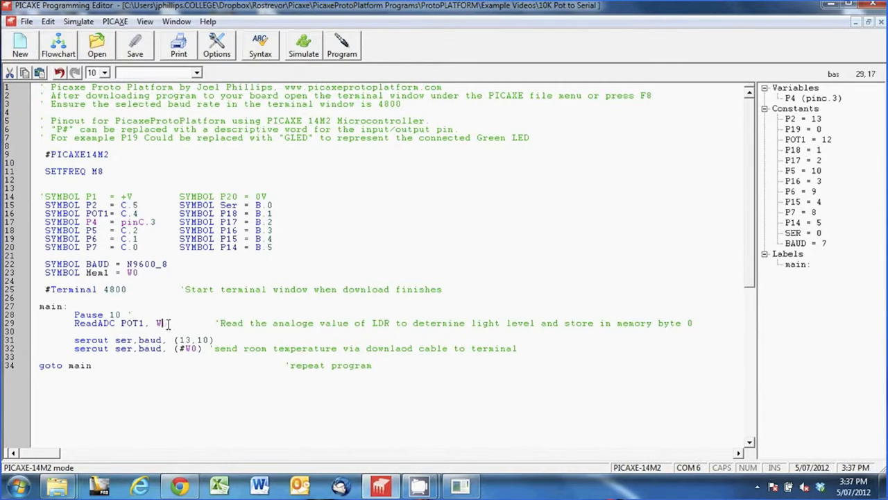
key(Backspace)
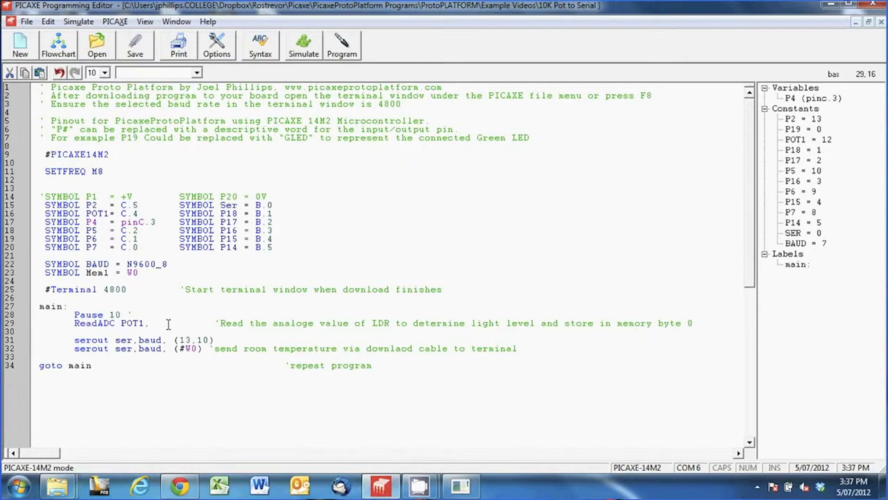
text(M)
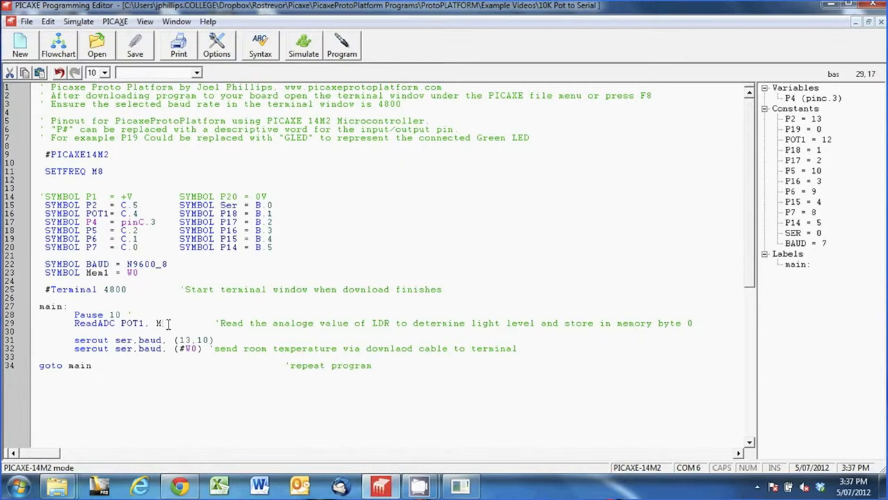
text(em1)
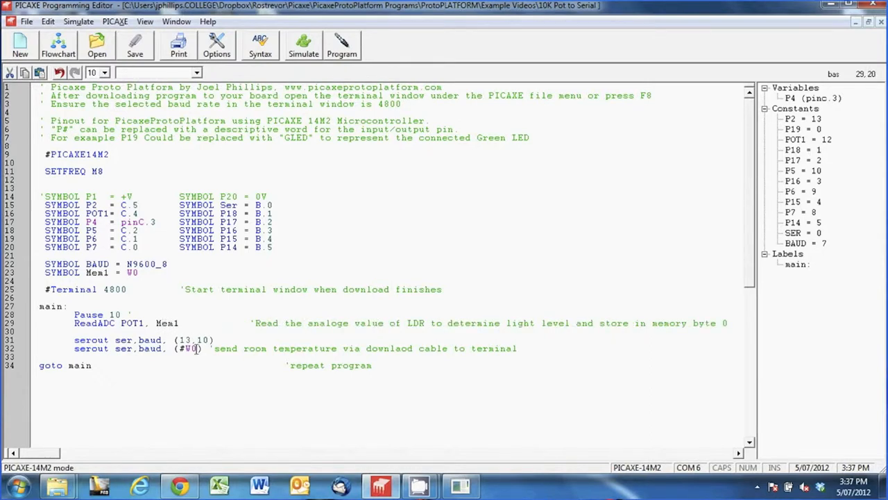
text(Mem1)
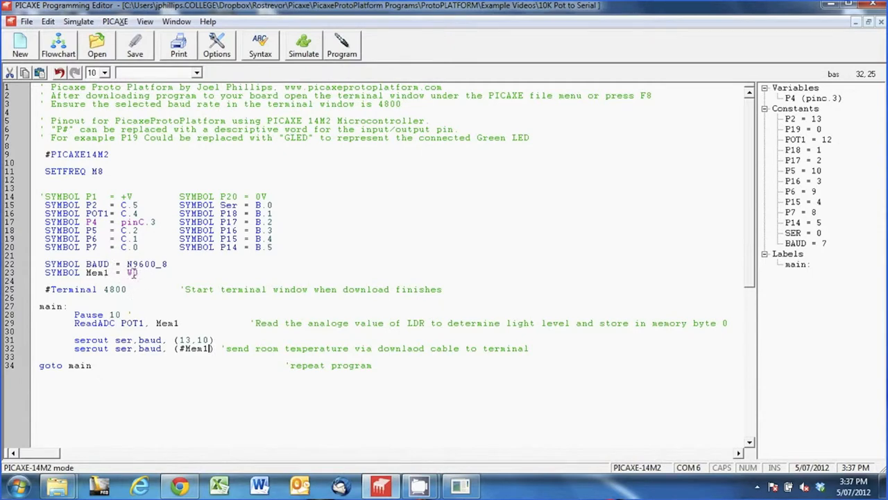
click(135, 272)
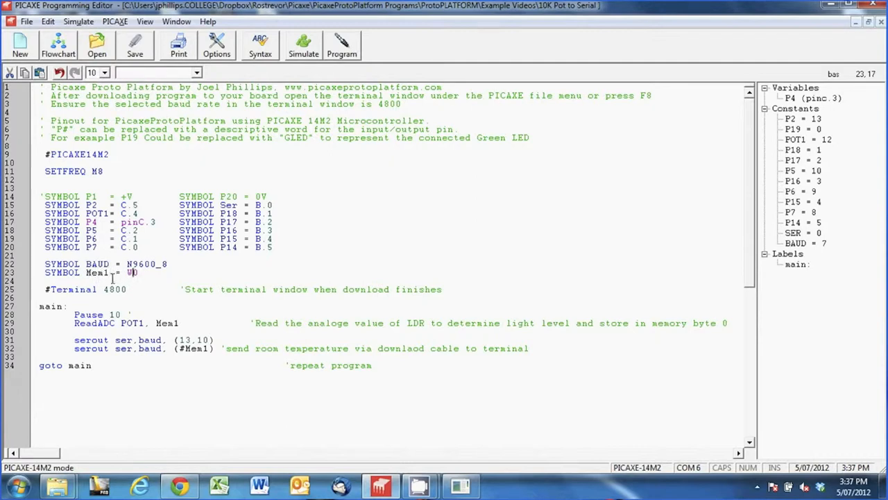
mouse_move(342, 45)
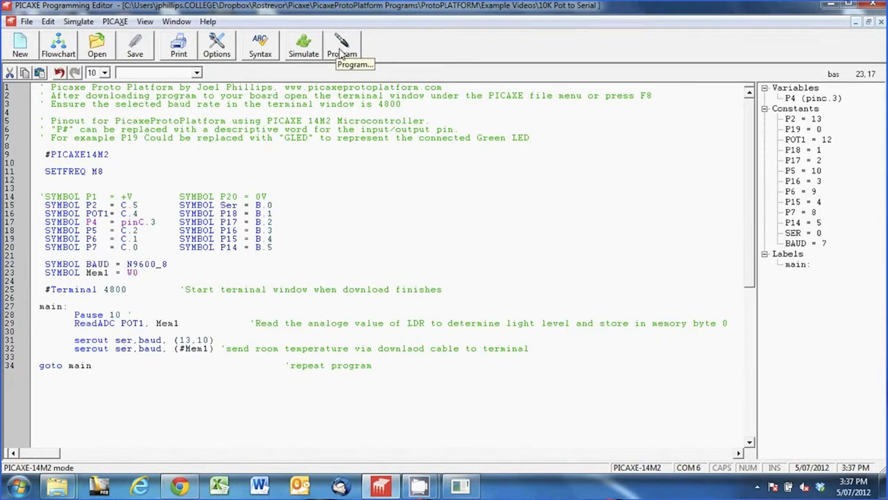
Download the program to the 14M2 board and set the serial terminal to 9600 baud.
click(342, 45)
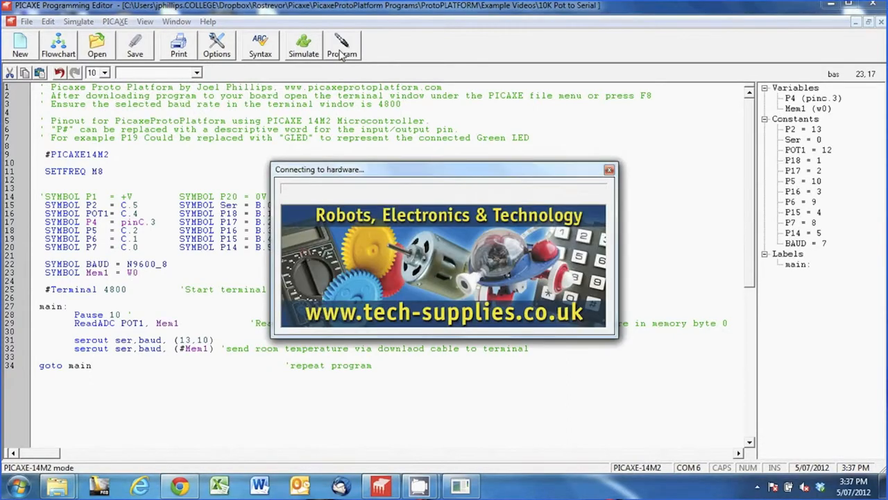
mouse_move(172, 276)
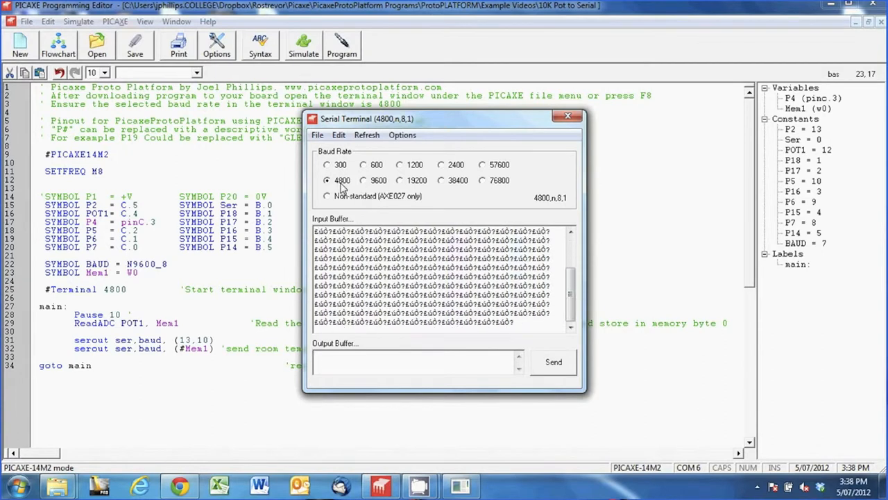
click(363, 180)
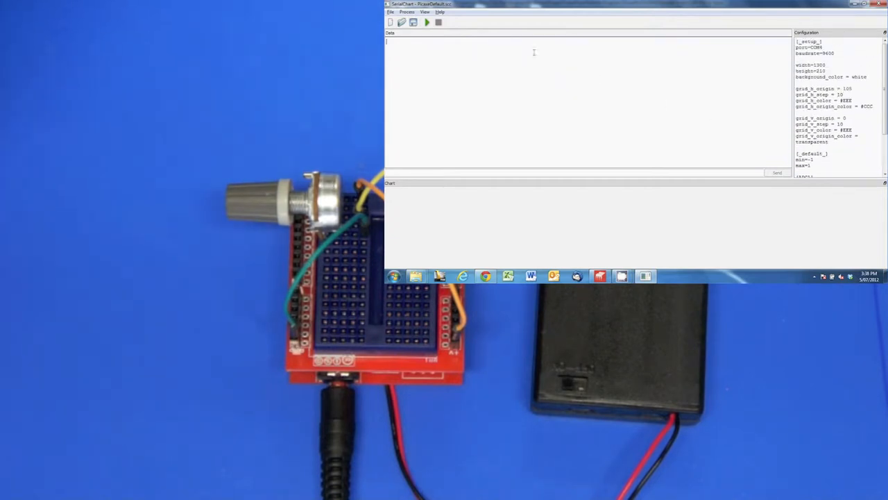
Run SerialChart and dismiss the 'Could not open port COM4' error.
click(427, 22)
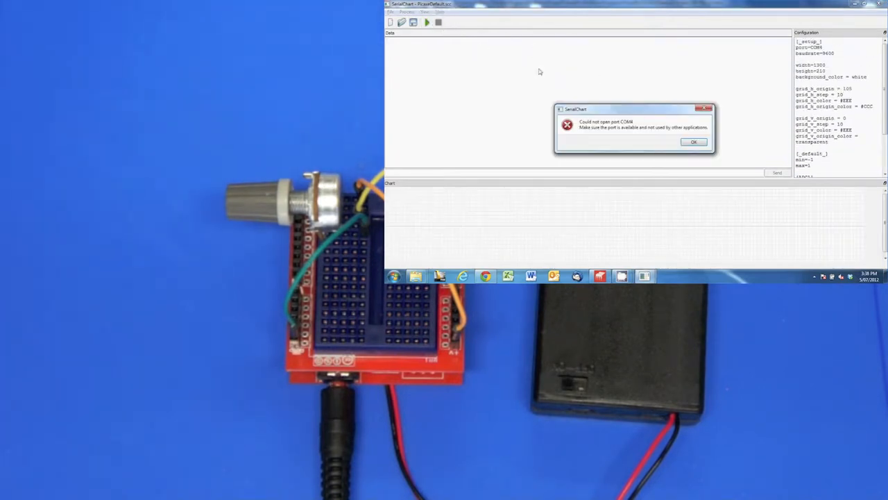
click(693, 142)
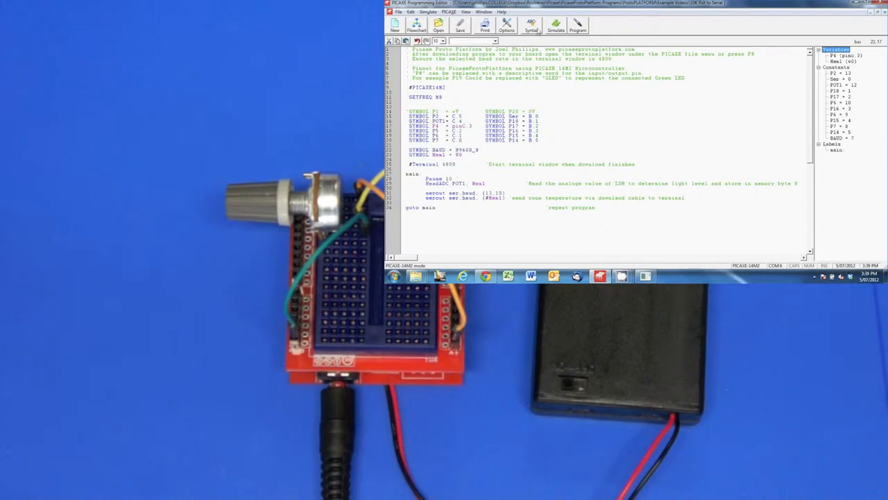
Check the Serial Port options to find the PICAXE USB cable's COM6 port.
click(506, 27)
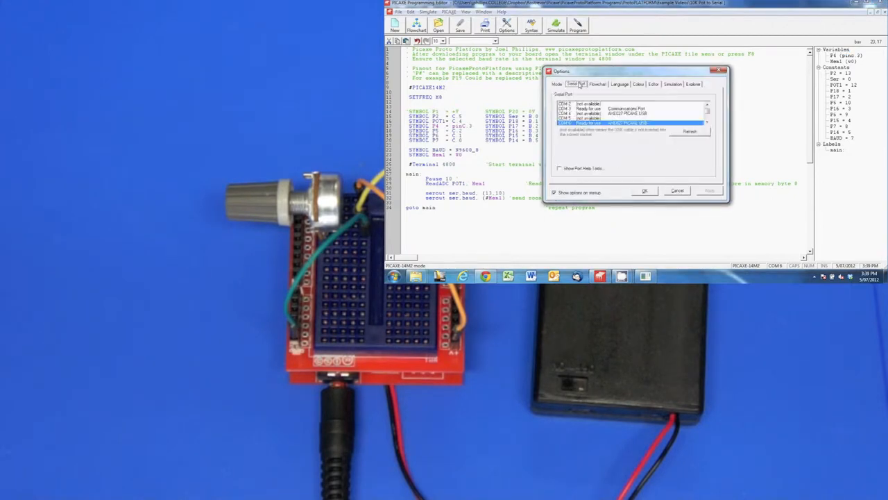
click(643, 190)
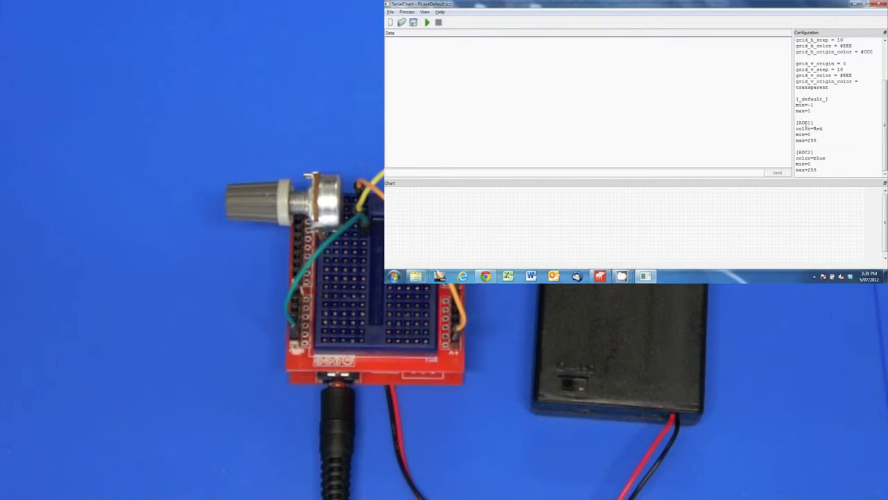
mouse_move(506, 84)
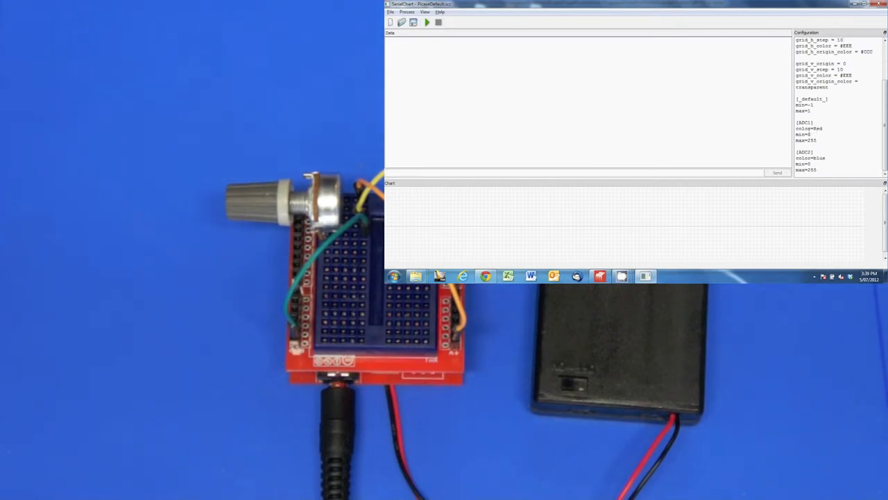
Start SerialChart running so zero readings stream into its data area.
click(426, 22)
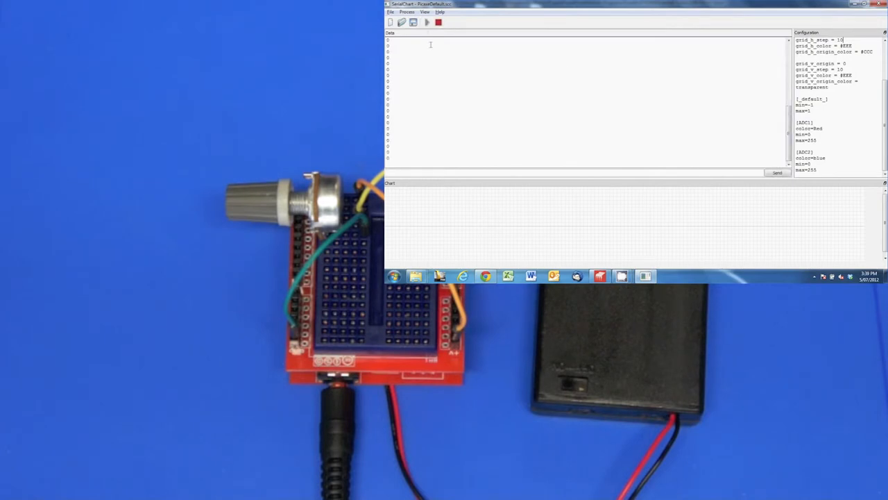